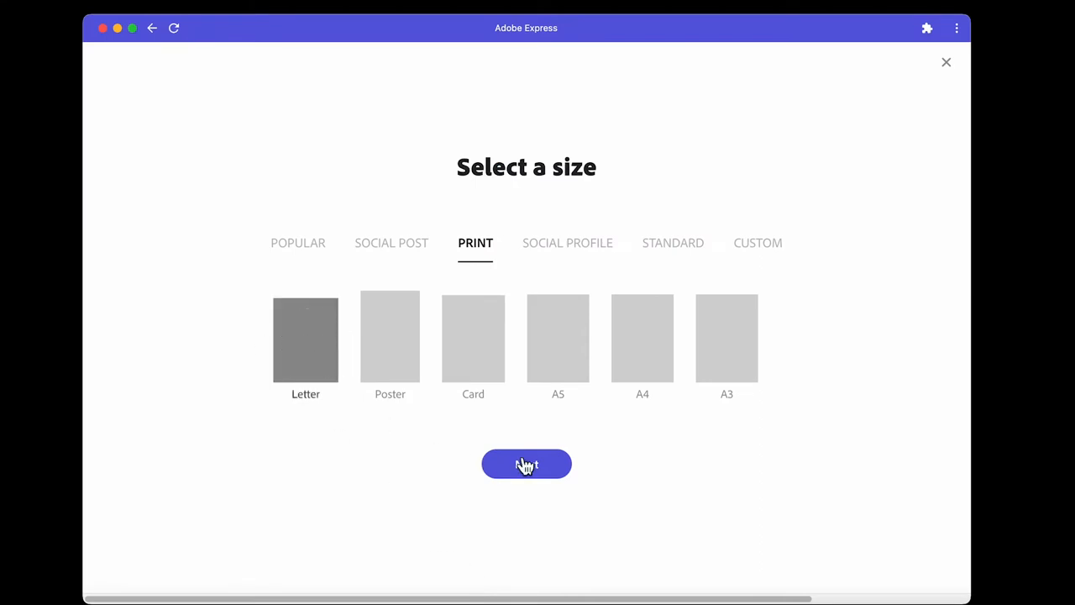
- Create a new blank Letter-size print design
left_click(526, 464)
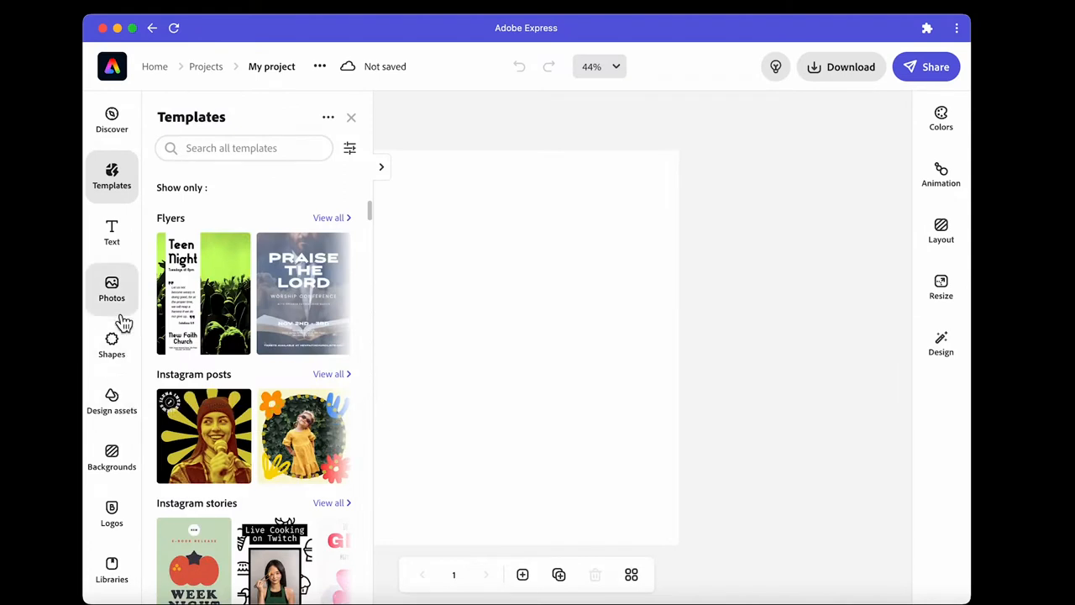
- Search the Backgrounds library for 'map' and browse to the topographic contour-line image
left_click(112, 456)
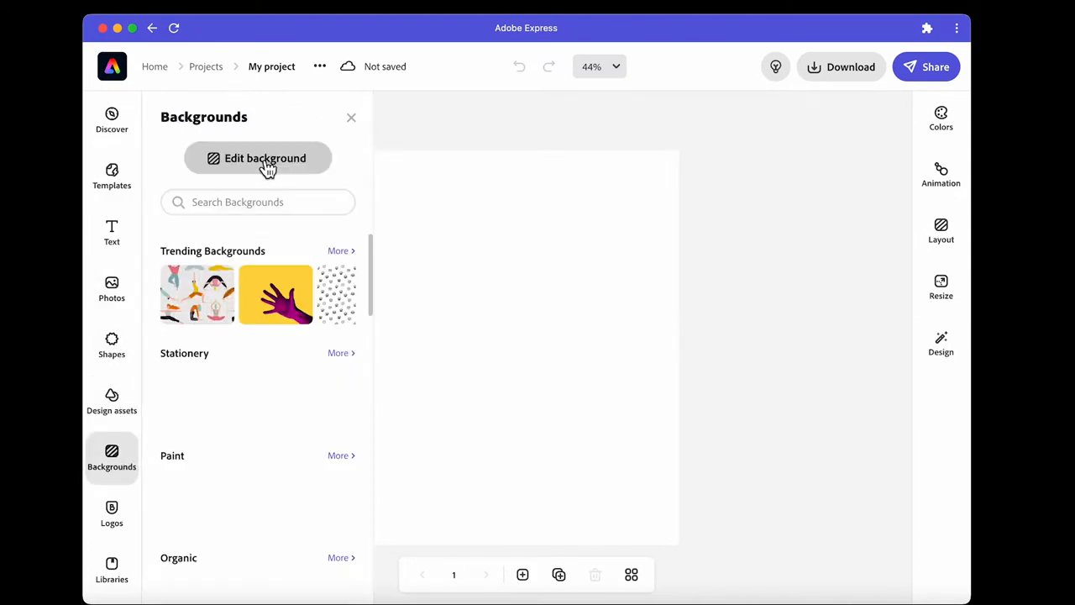
left_click(258, 201)
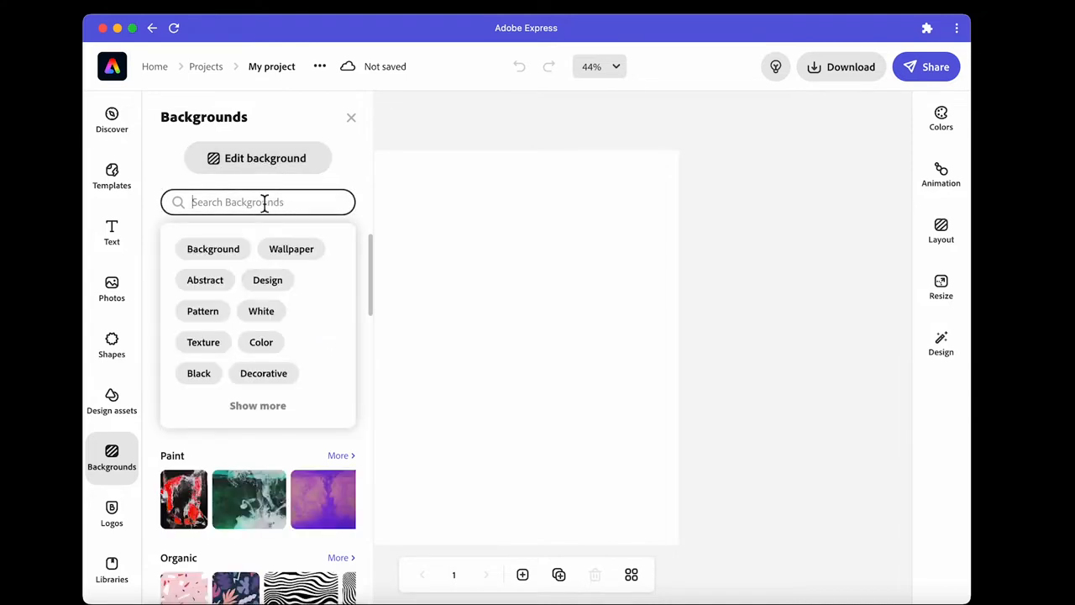
type("map")
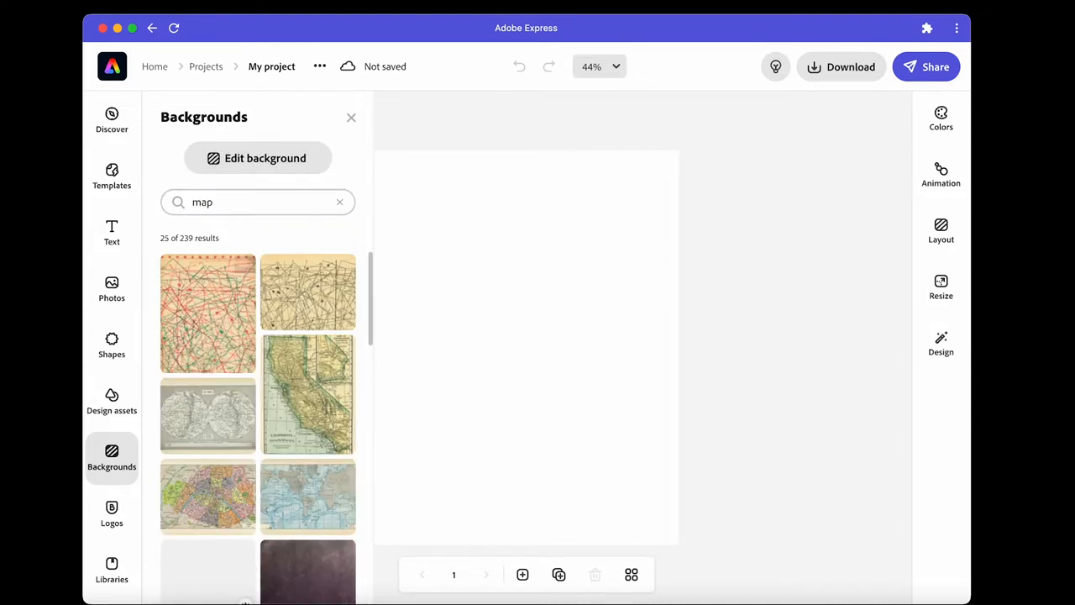
scroll("down", 3)
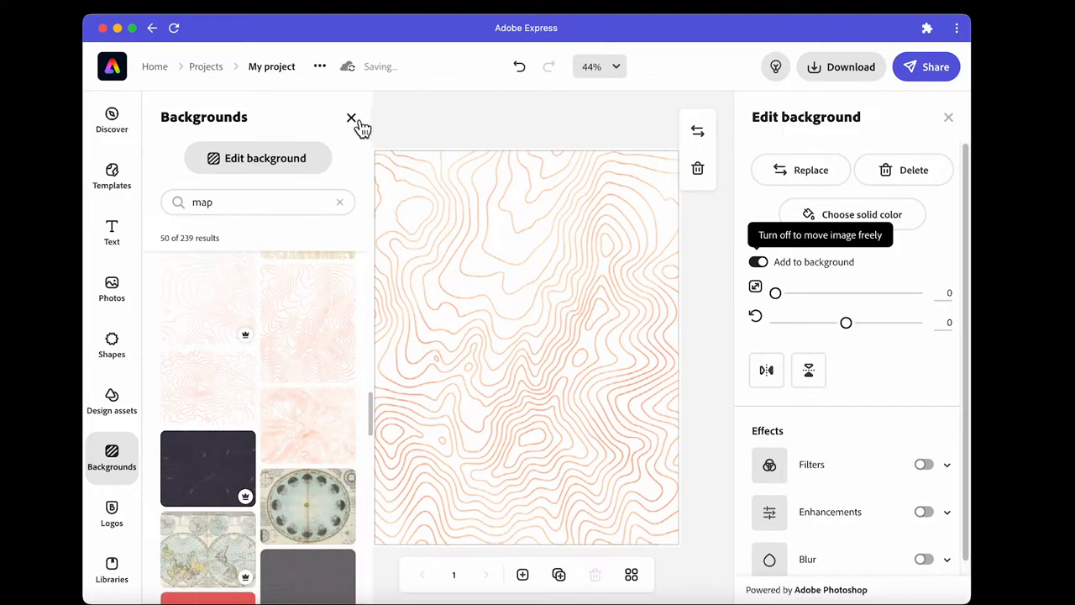
- Apply a Duotone filter with a teal highlight, swapping colours for blue contour lines
left_click(352, 118)
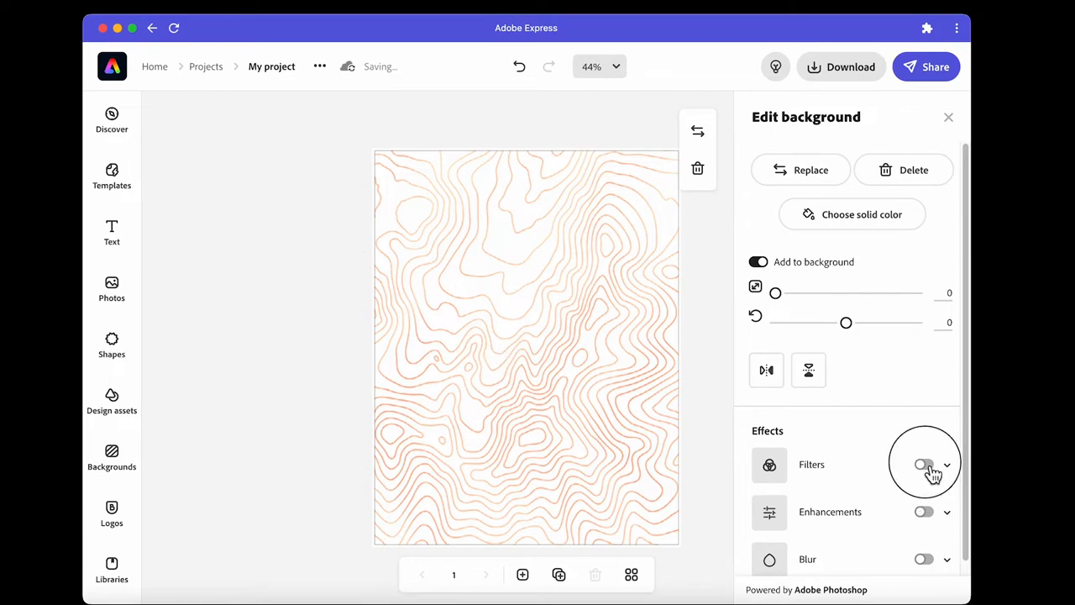
left_click(924, 464)
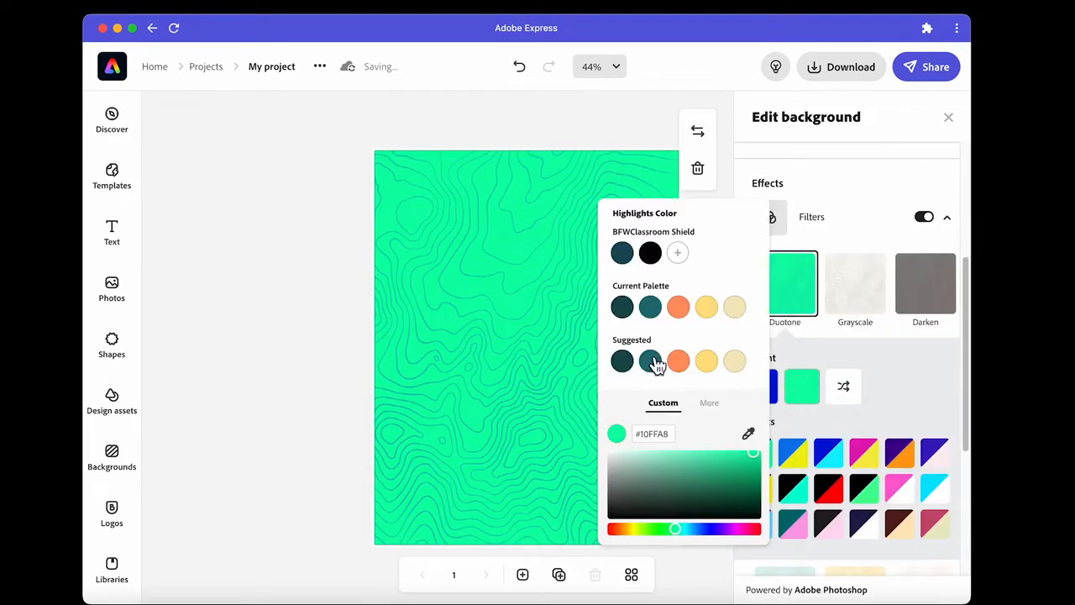
left_click(622, 361)
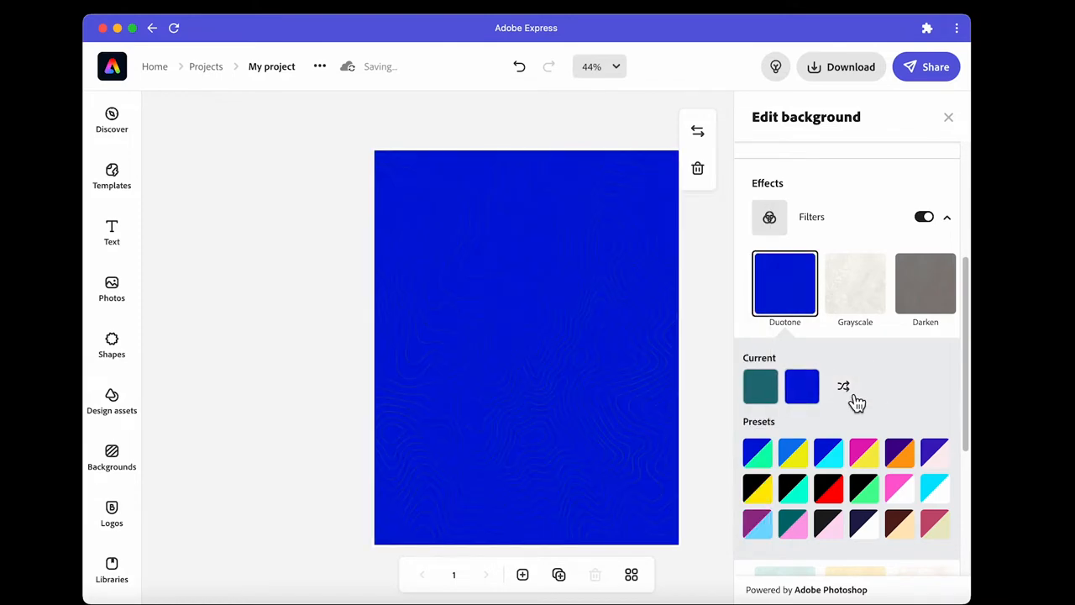
left_click(844, 387)
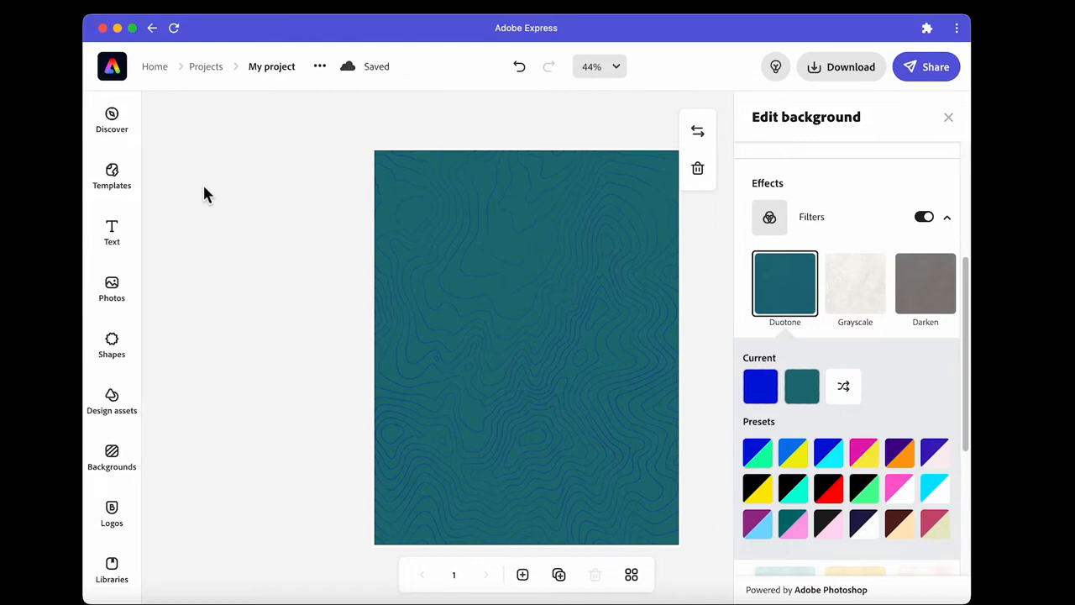
left_click(112, 344)
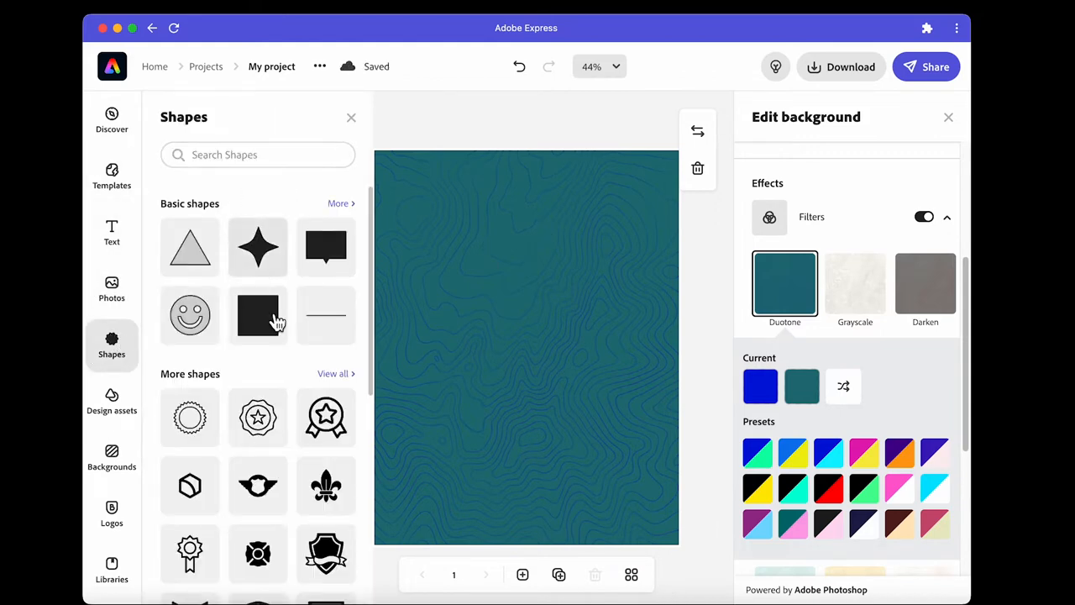
- Add a square, move it top-left and stretch it to nearly fill the page
left_click(258, 315)
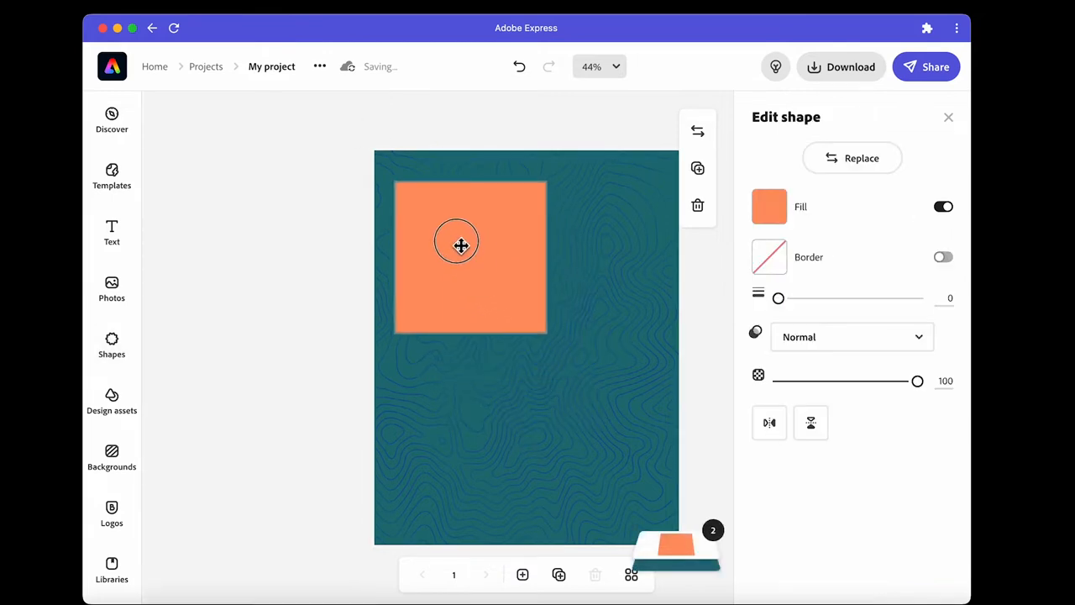
left_click_drag(461, 245, 460, 237)
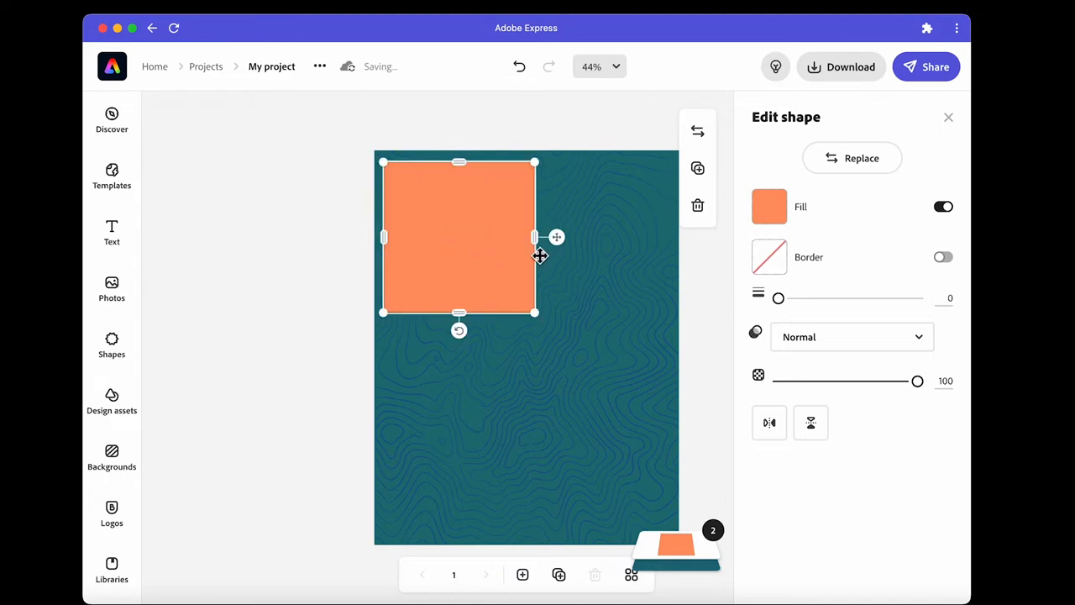
left_click_drag(535, 236, 659, 244)
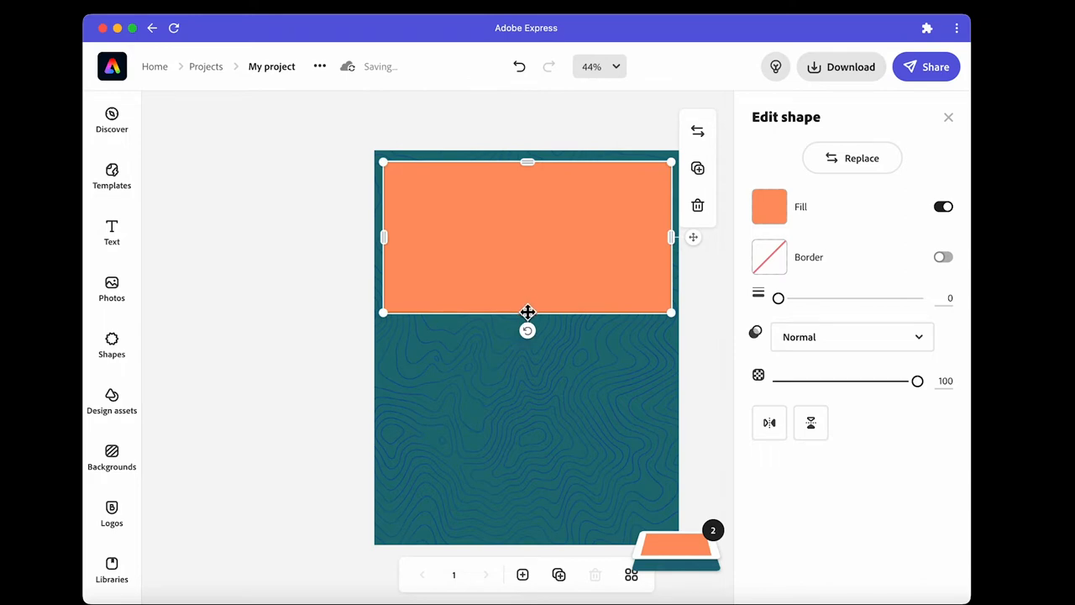
left_click_drag(527, 312, 529, 535)
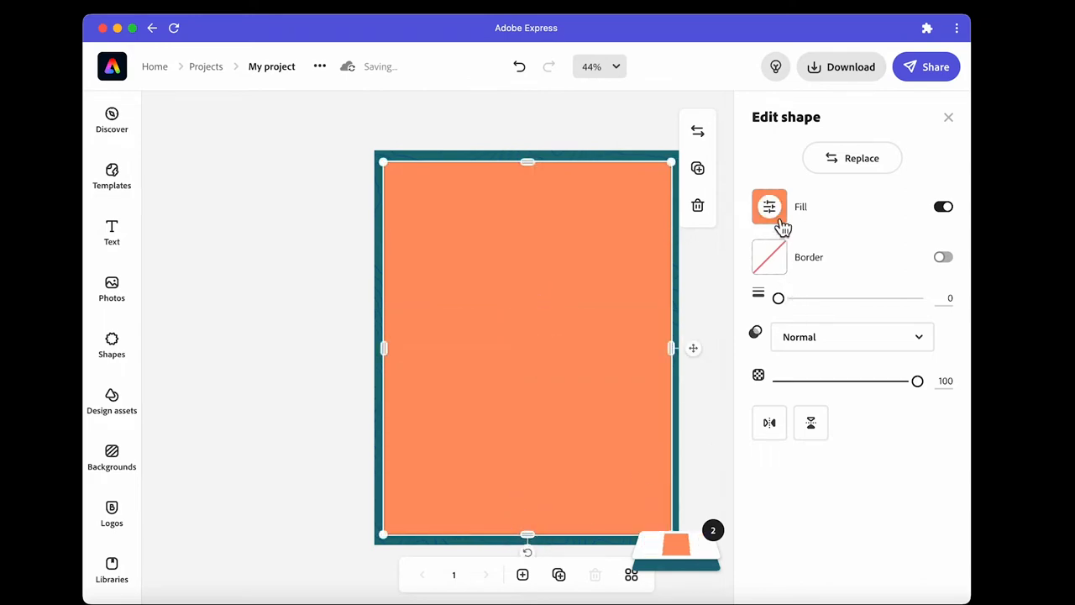
- Fill the rectangle white and give it a teal border of width 10
left_click(768, 207)
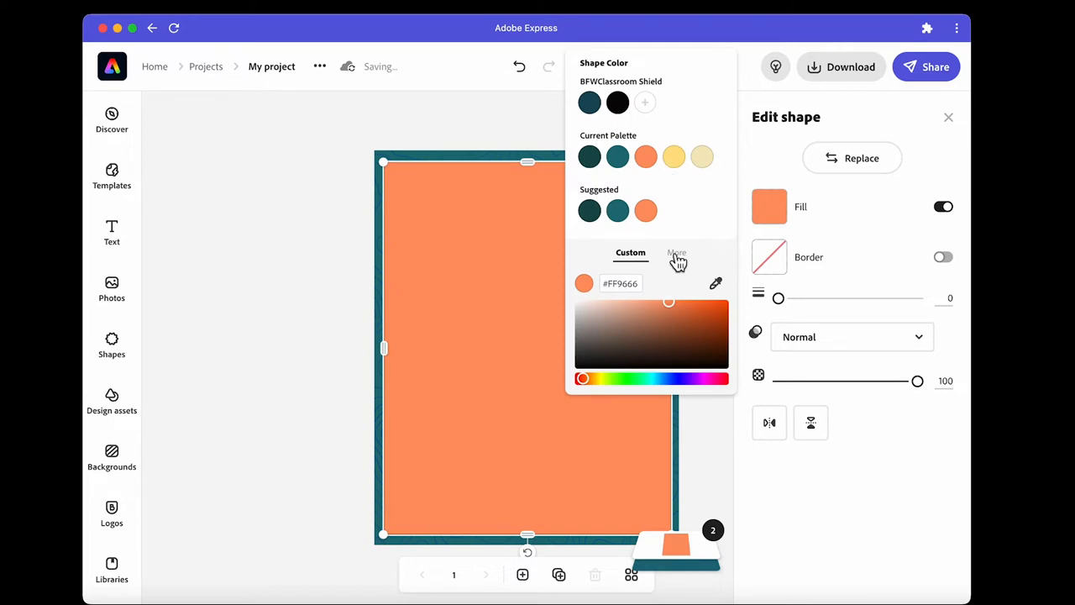
left_click(676, 253)
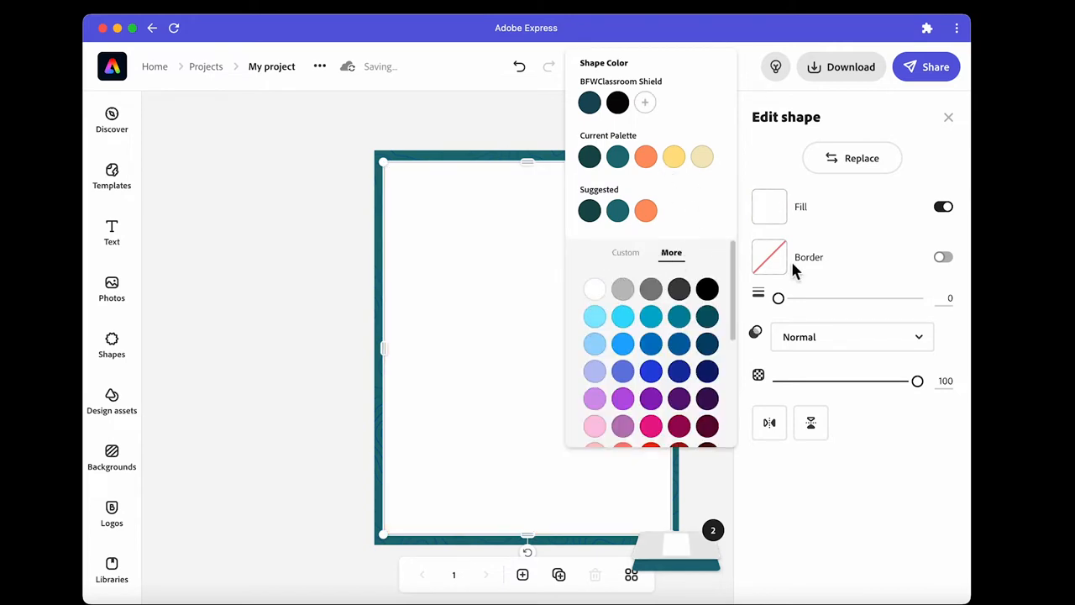
left_click(943, 257)
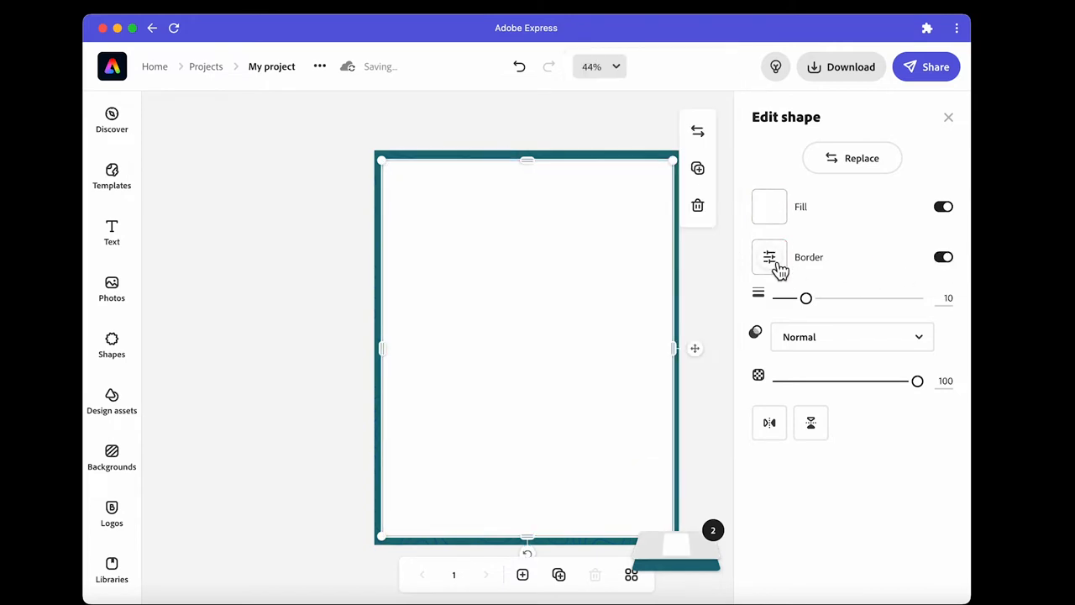
left_click(768, 256)
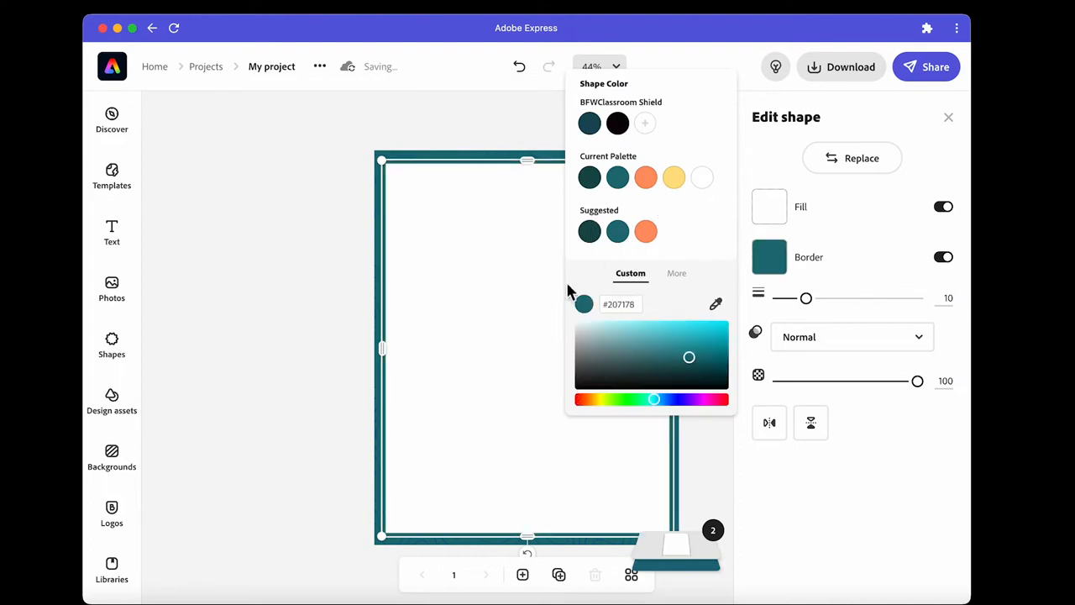
left_click(206, 372)
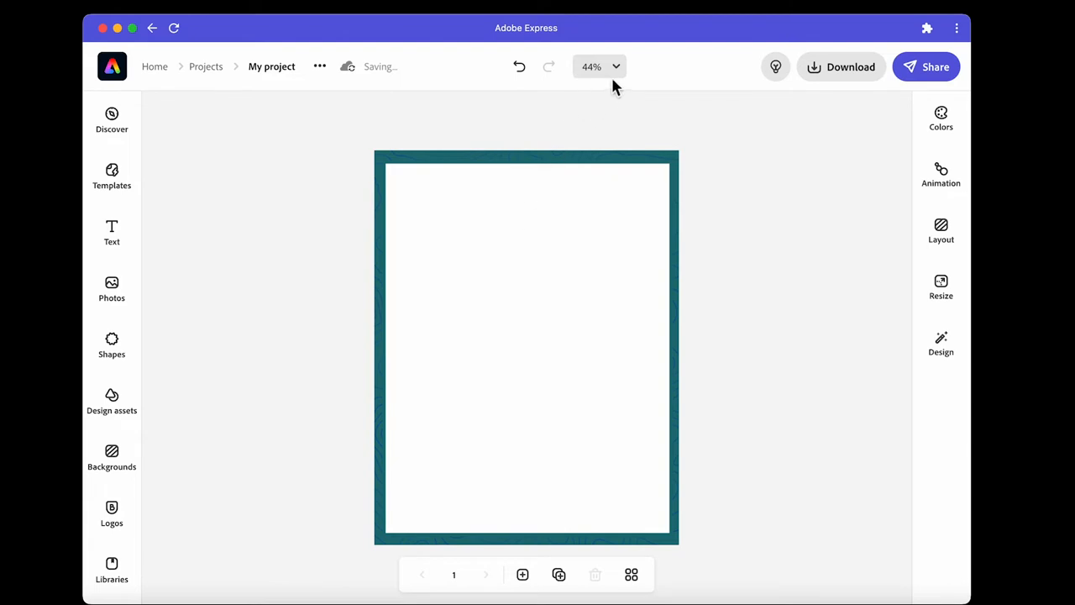
- At 100% zoom, change the rectangle's border to the darkest suggested teal
left_click(599, 67)
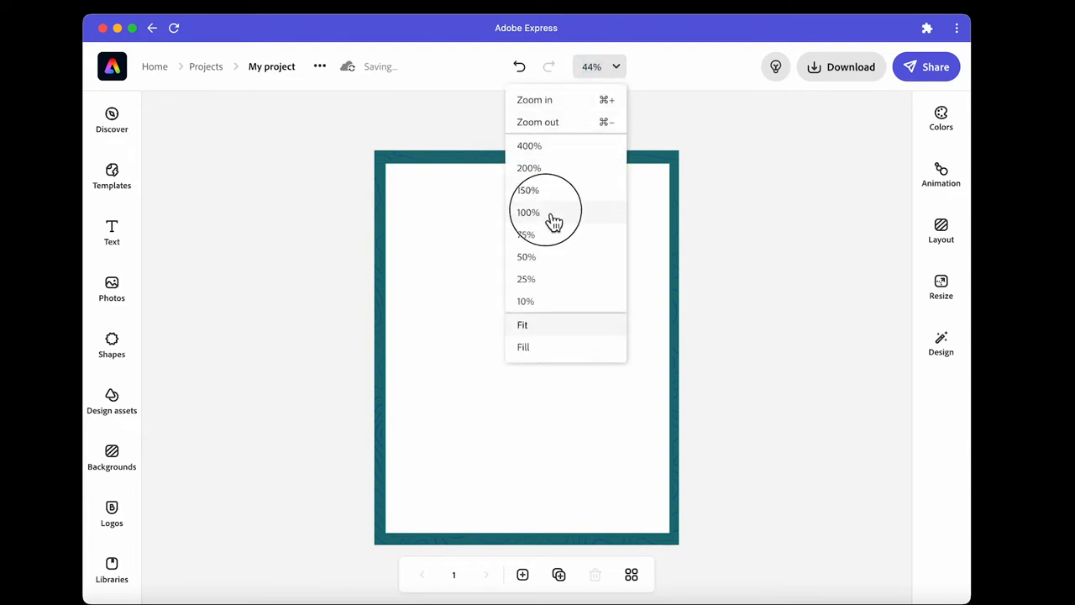
left_click(528, 212)
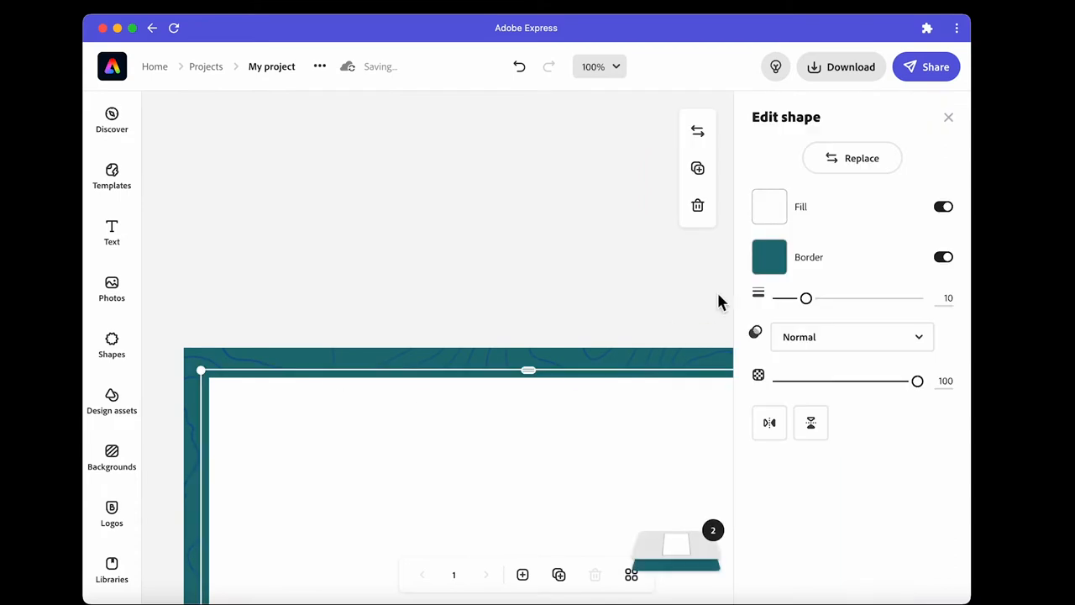
left_click(769, 257)
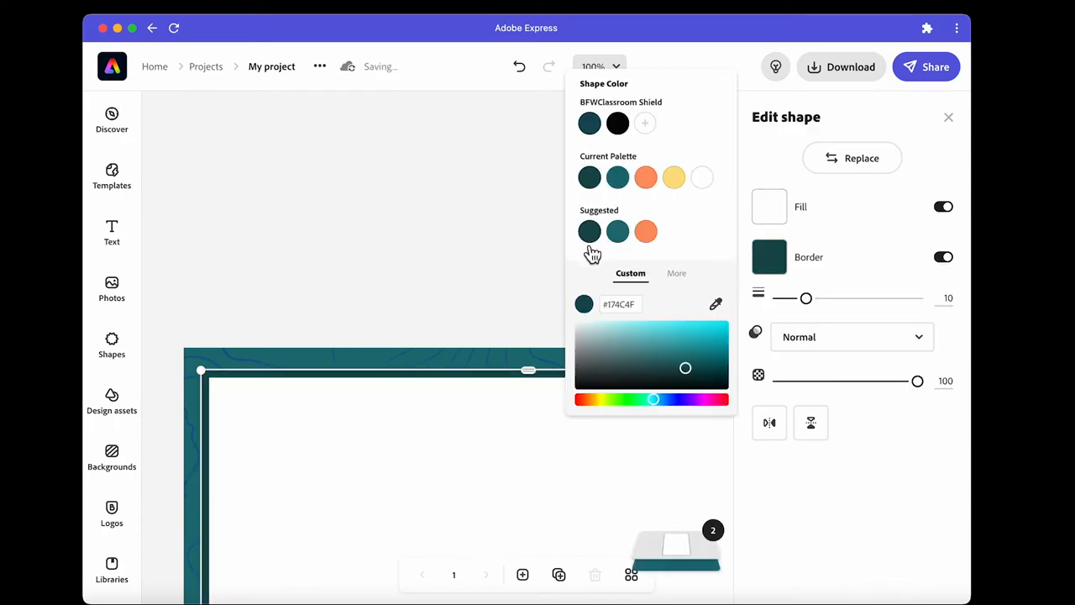
left_click(416, 352)
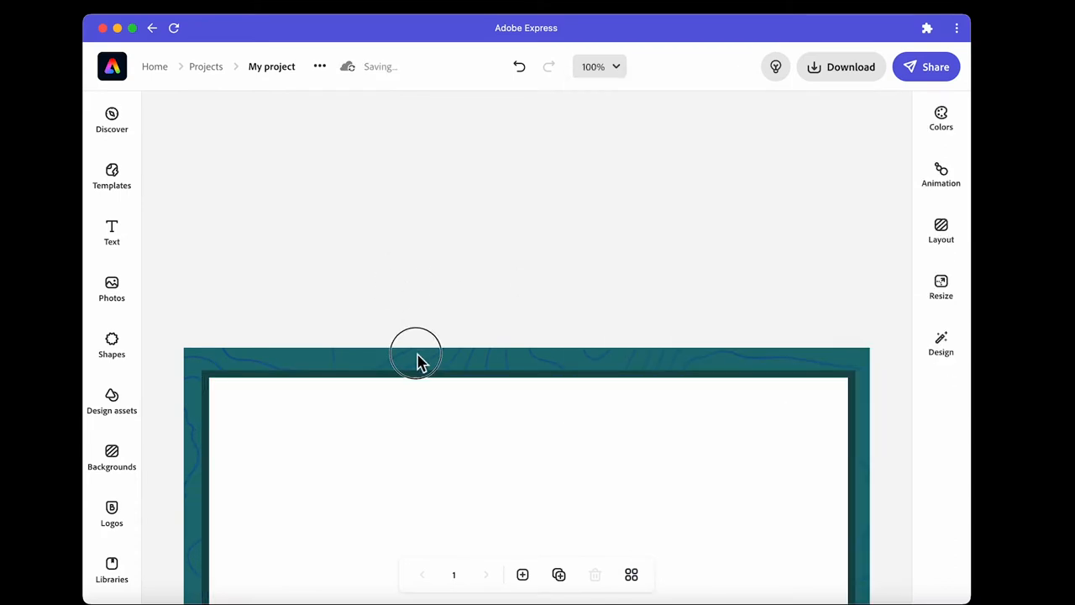
left_click(416, 353)
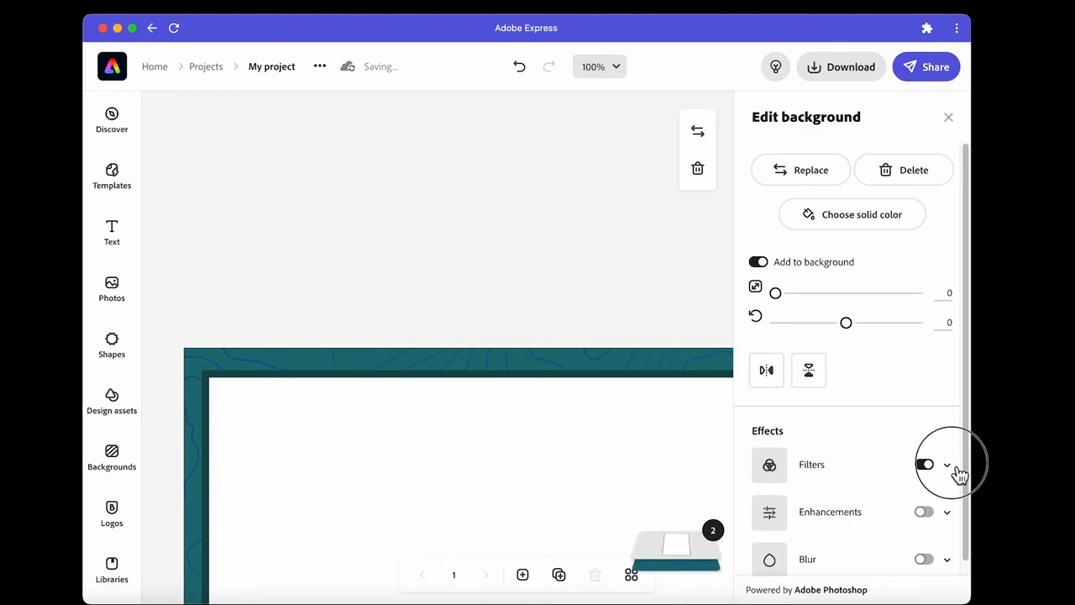
- Change the background's duotone highlight and shadow colours to teal and dark teal
left_click(924, 463)
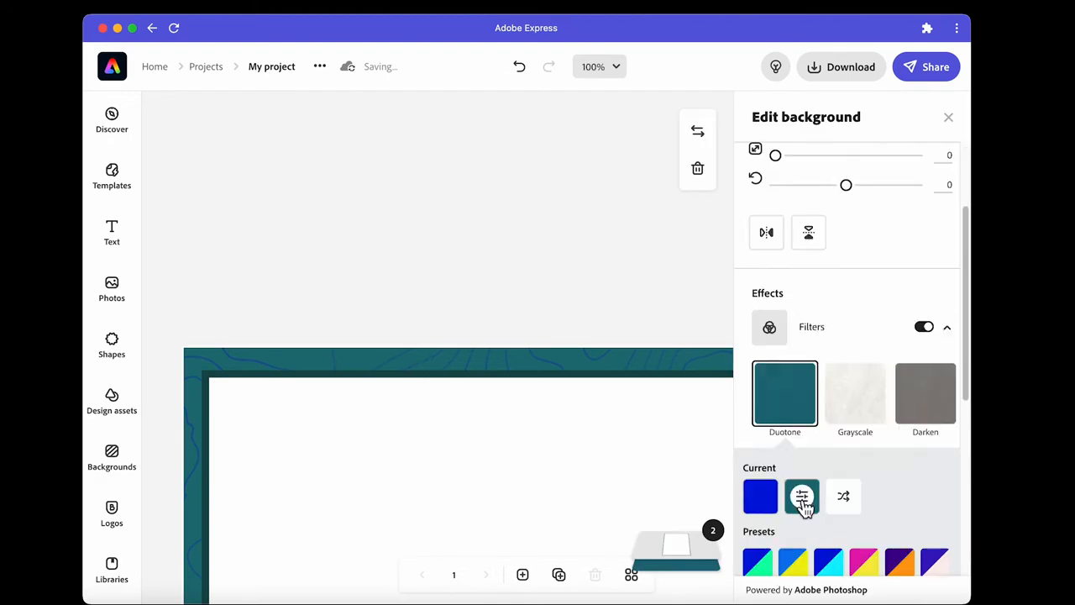
left_click(760, 495)
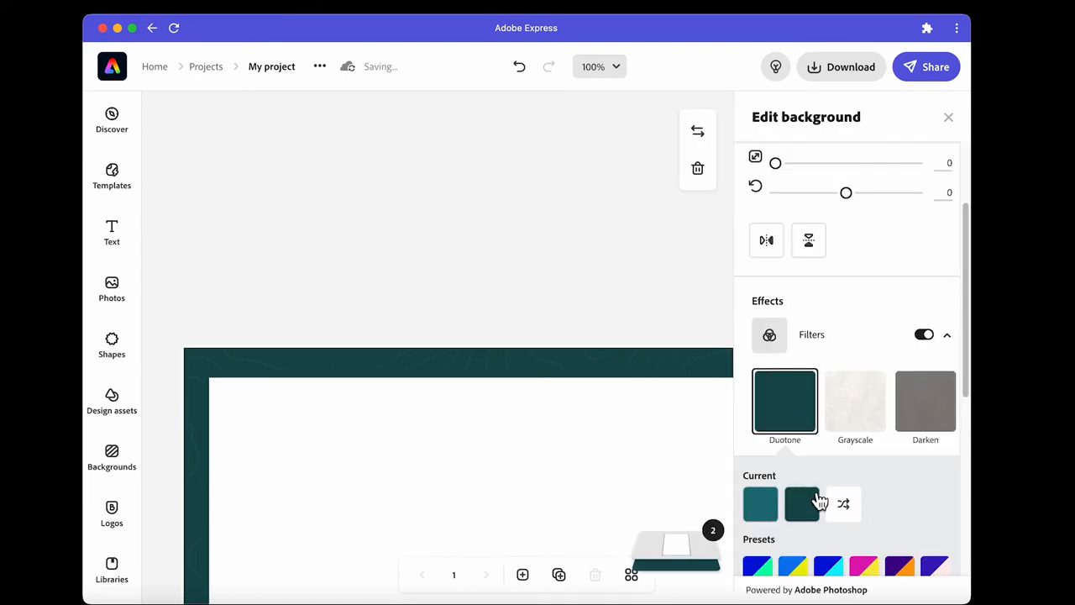
left_click(801, 503)
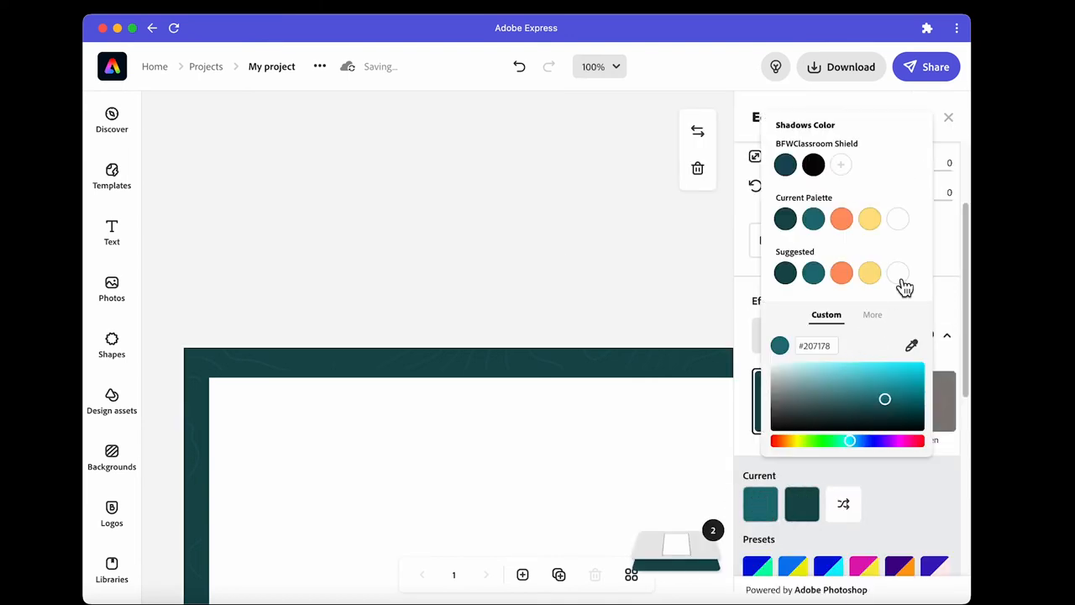